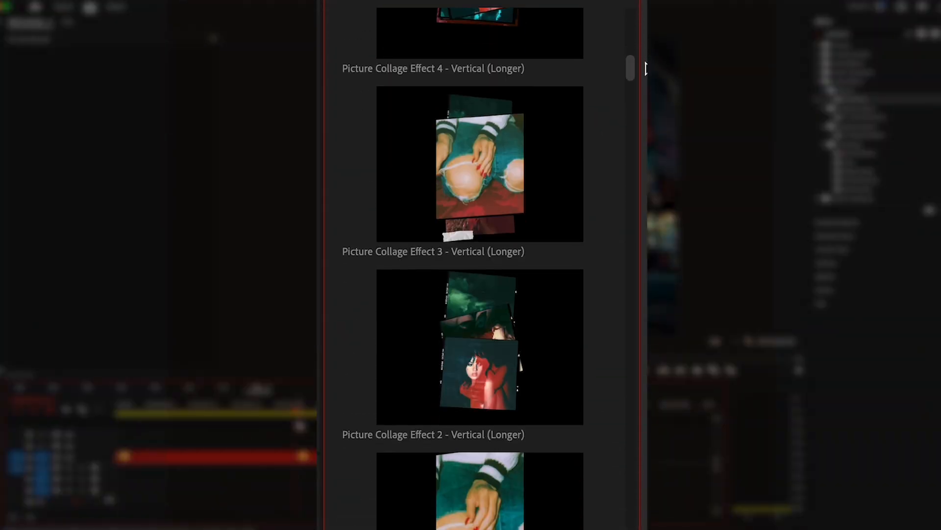
Step: Reach the Picture Collage Effects details page and start the free sample effect download
scroll("down", 3)
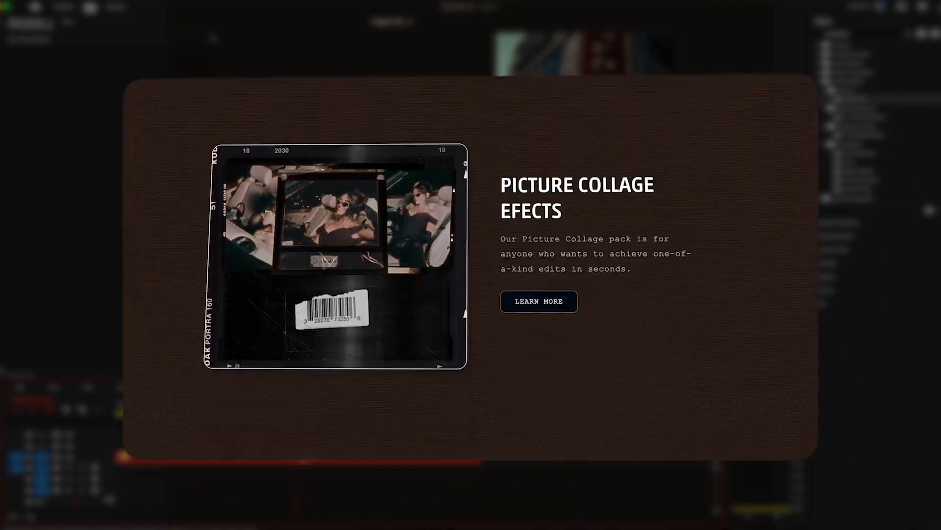
left_click(538, 301)
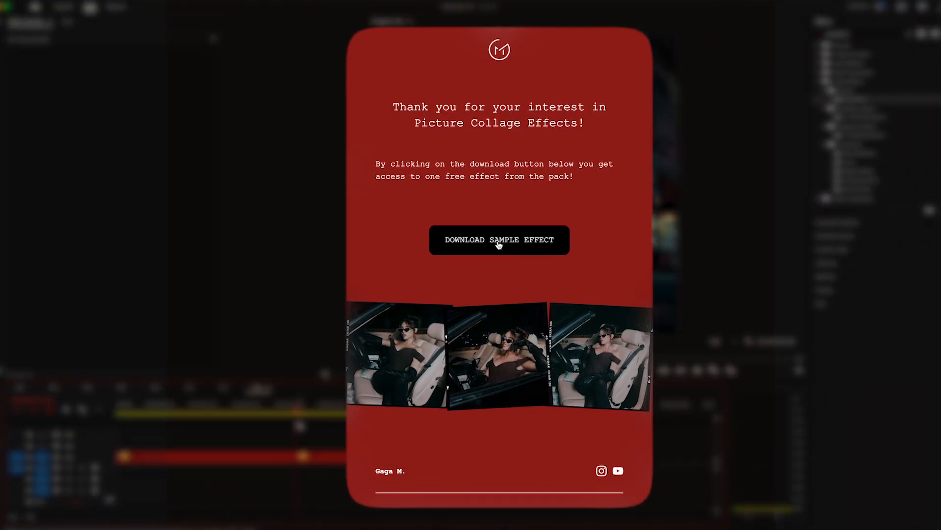
left_click(499, 239)
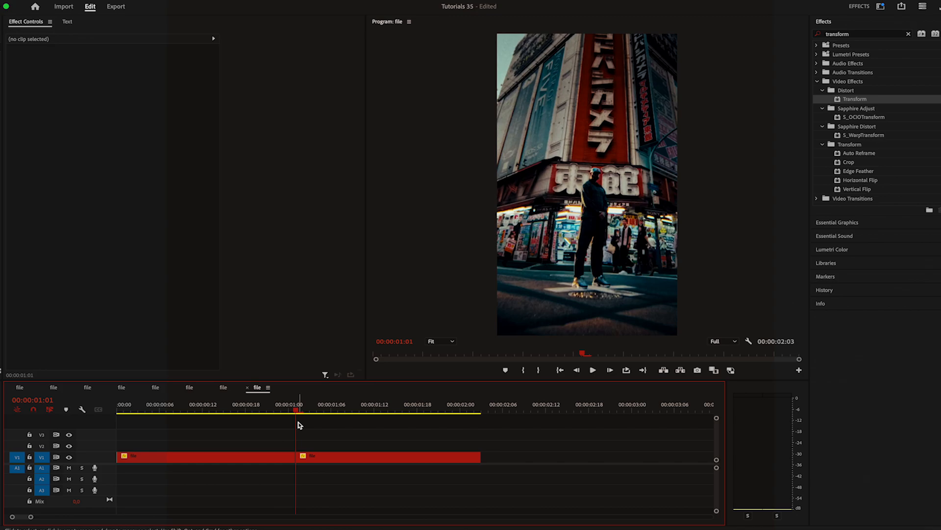
Step: Freeze a frame of the first clip on V2 at the cut and nest it
left_click(204, 456)
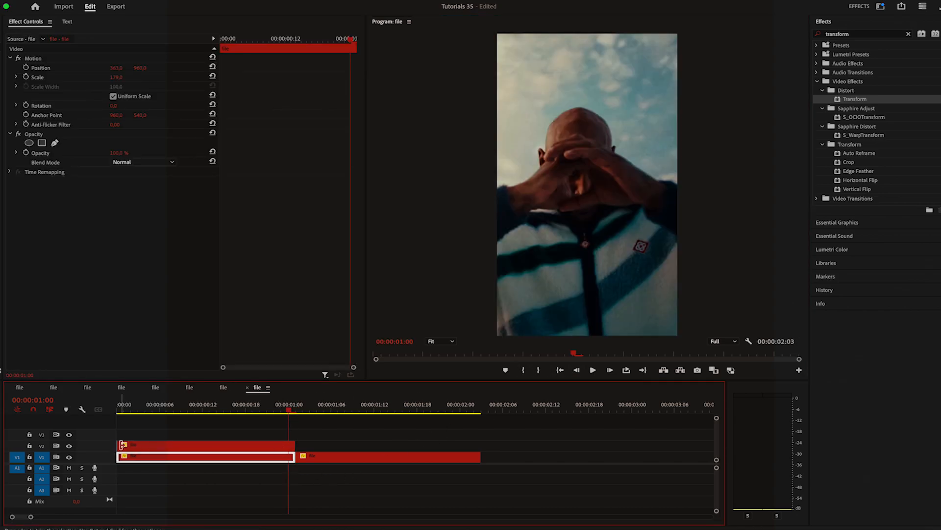
right_click(288, 447)
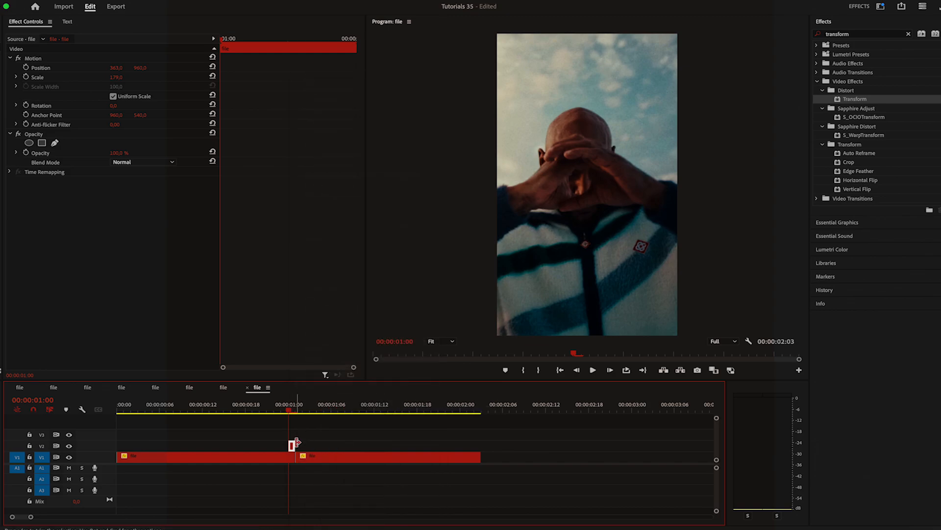
left_click(55, 143)
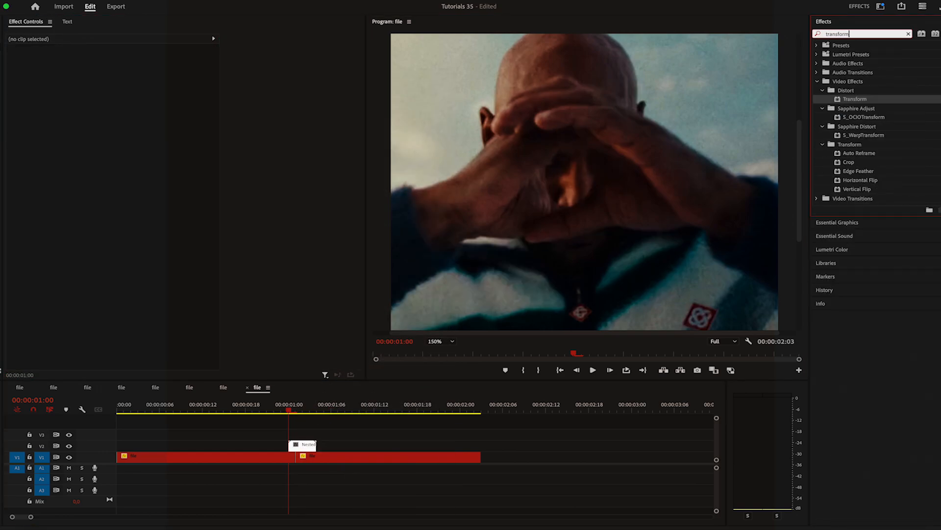
left_click(289, 456)
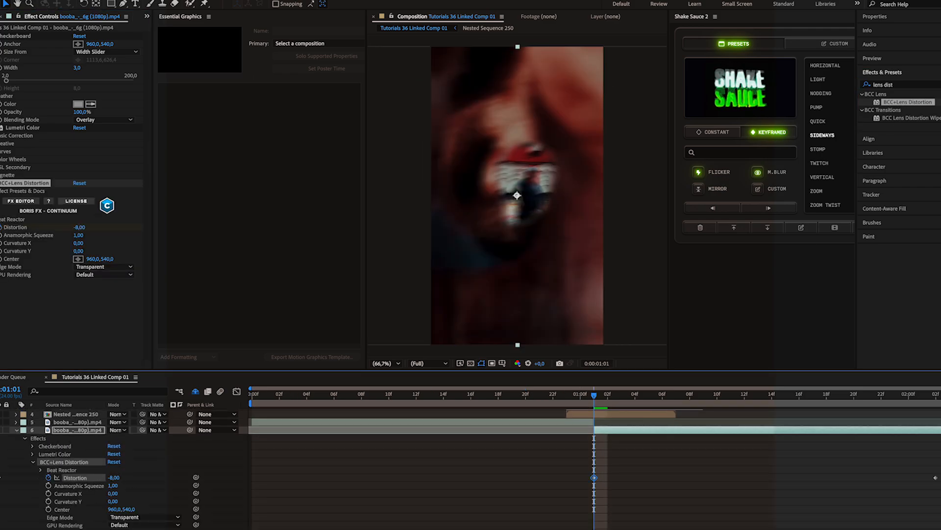
Step: Move the playhead past the cut for the second Distortion keyframe near -0.77
left_click(758, 394)
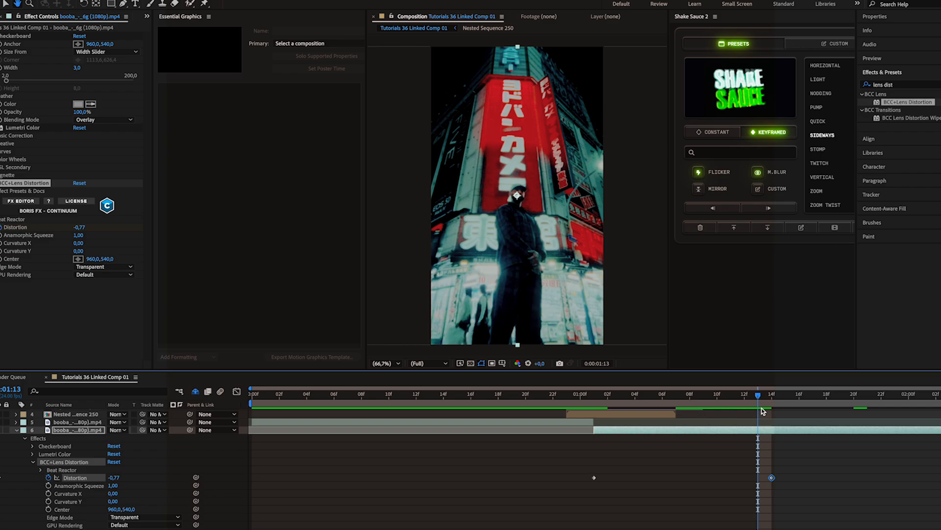